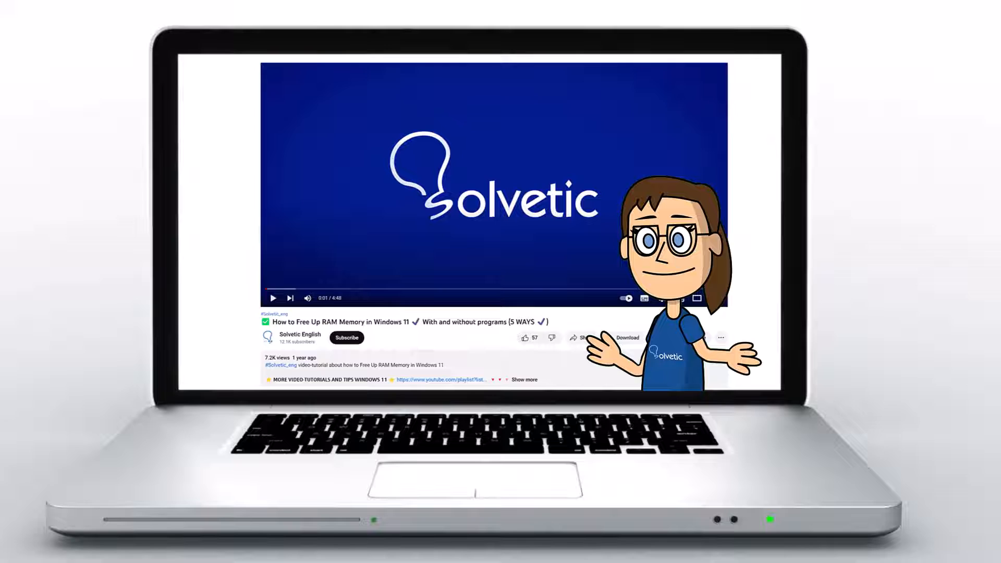
Step: Reach the Parental Controls section of the Roblox account settings from the gear menu
left_click(524, 380)
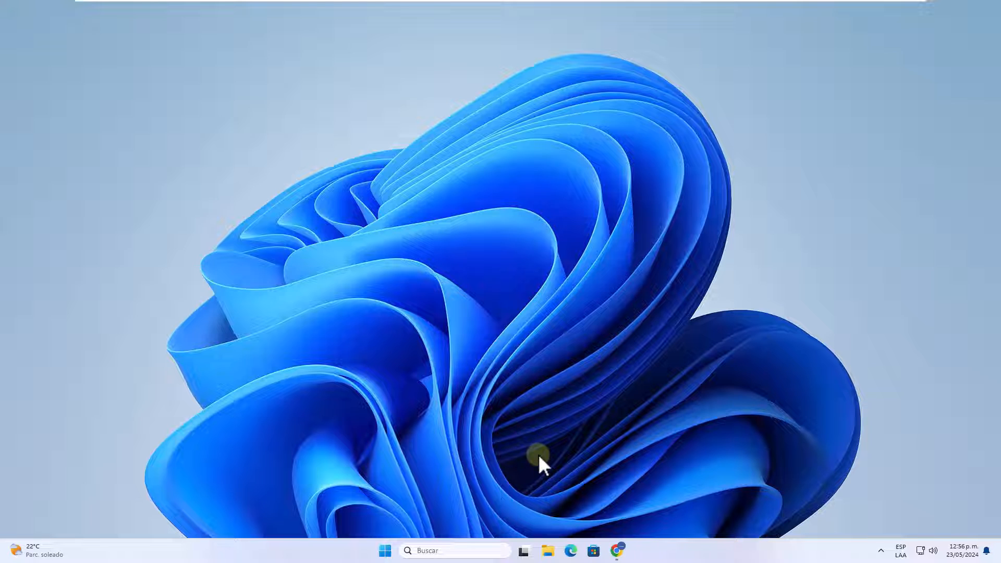
left_click(616, 550)
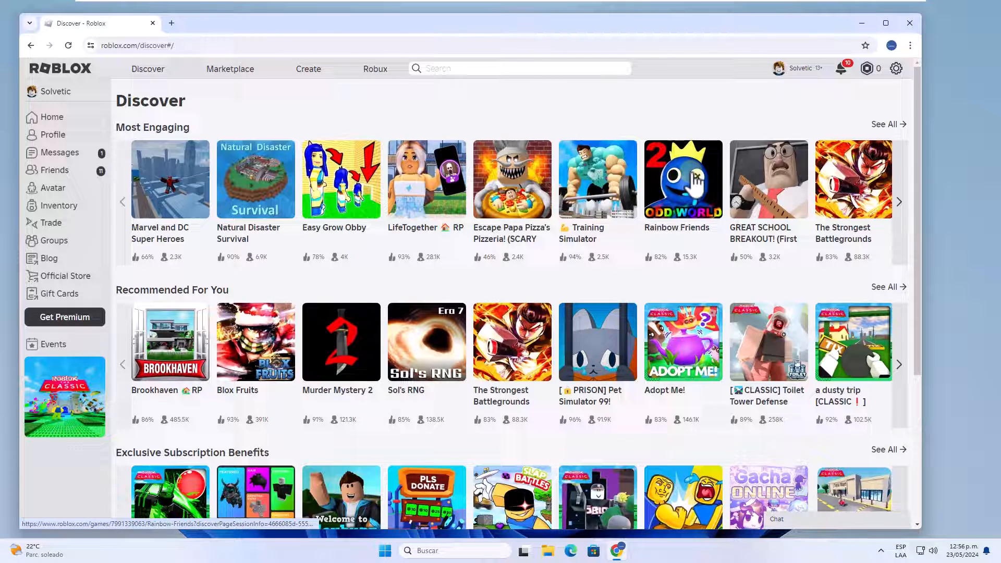
left_click(897, 69)
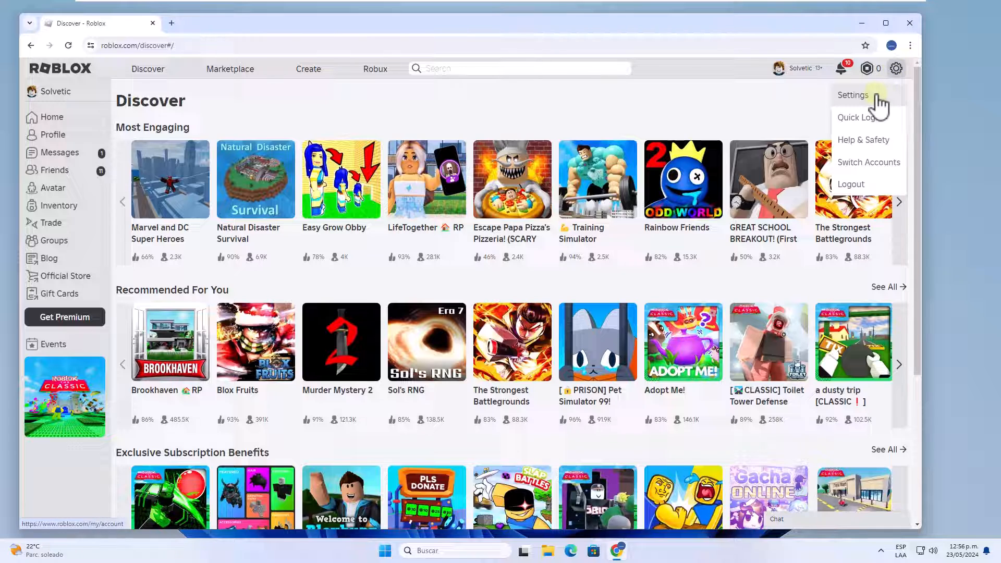
left_click(852, 95)
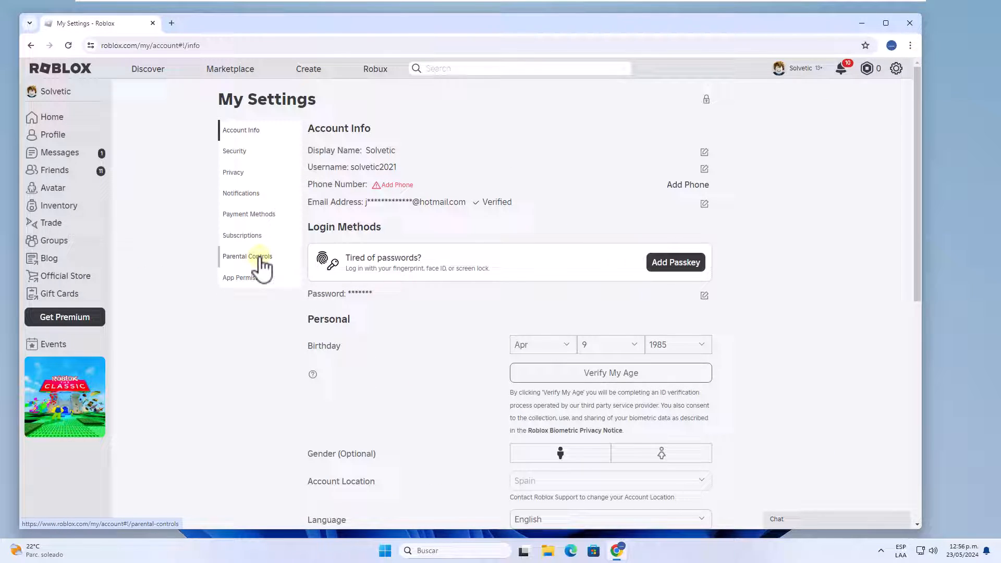
left_click(247, 257)
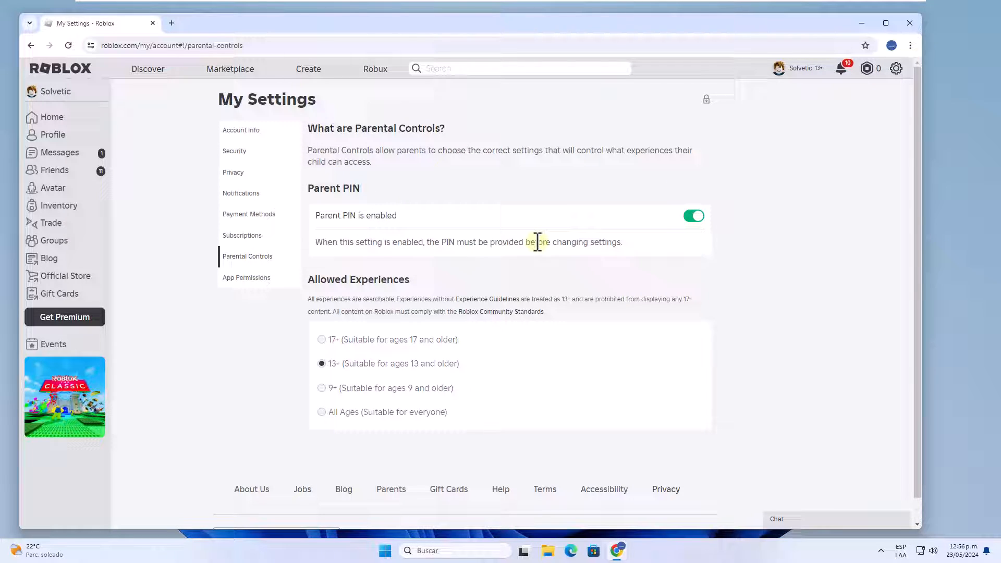
mouse_move(565, 229)
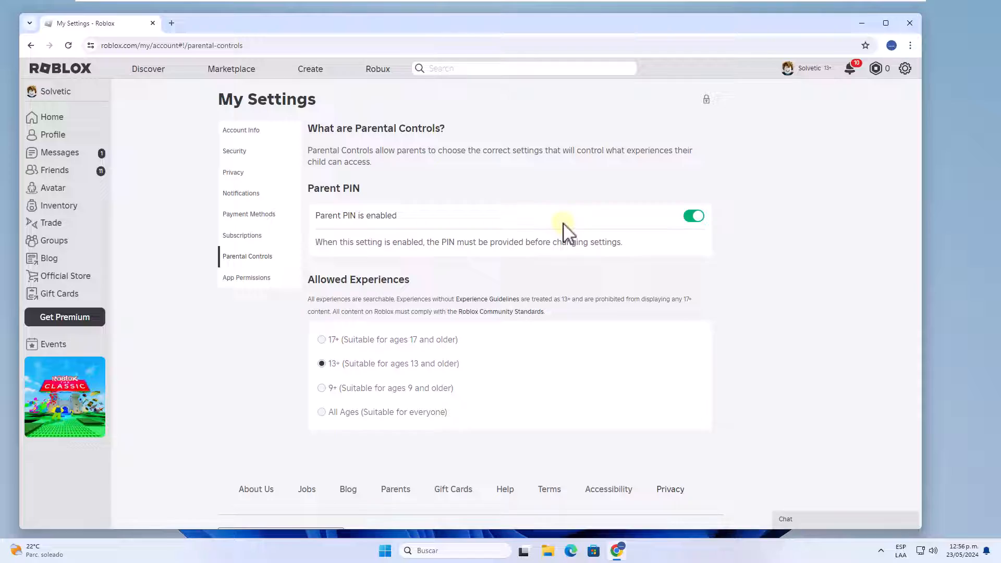
Step: Attempt to turn off the Parent PIN with an entered PIN, rejected as incorrect, and dismiss the notice
left_click(694, 216)
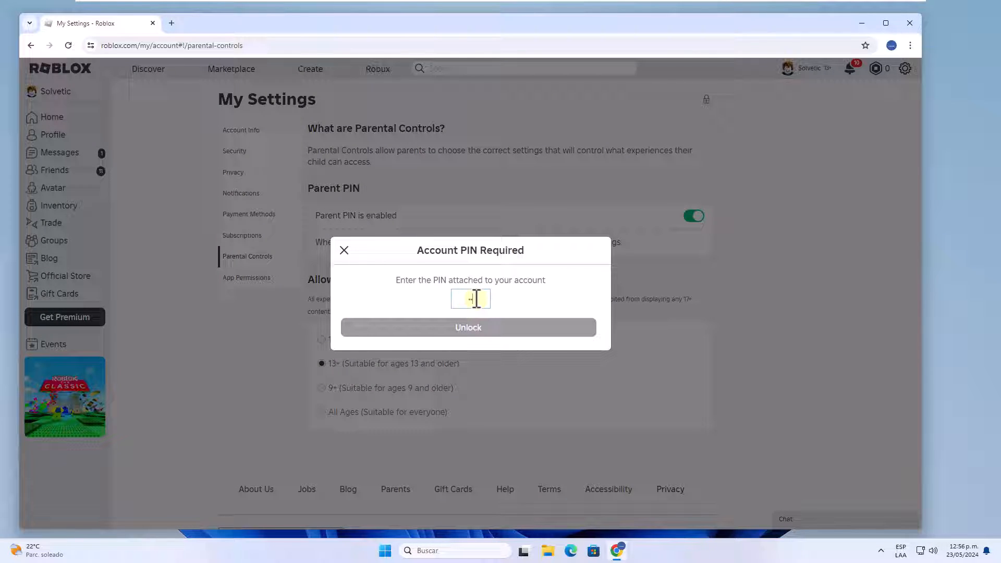
left_click(469, 327)
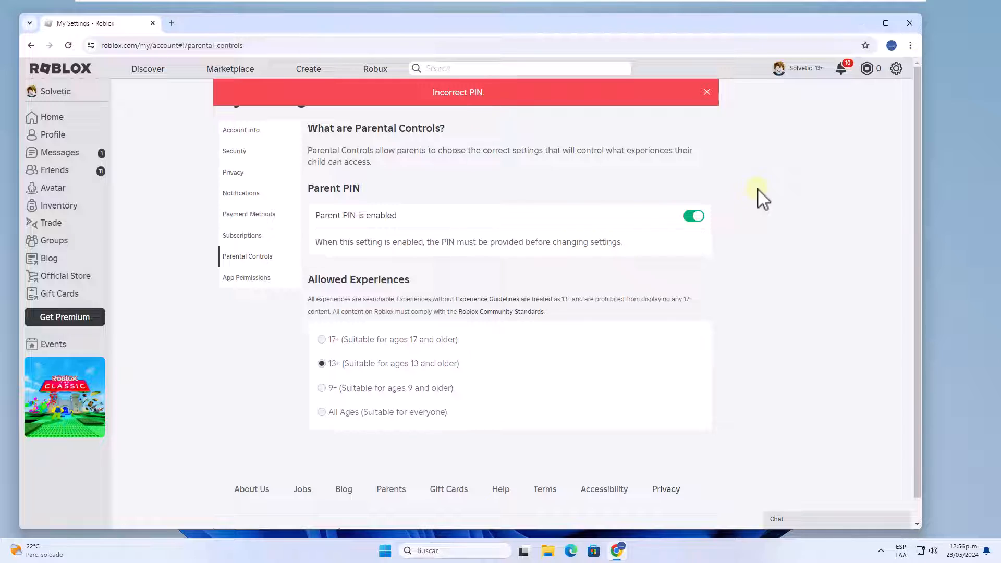
left_click(706, 92)
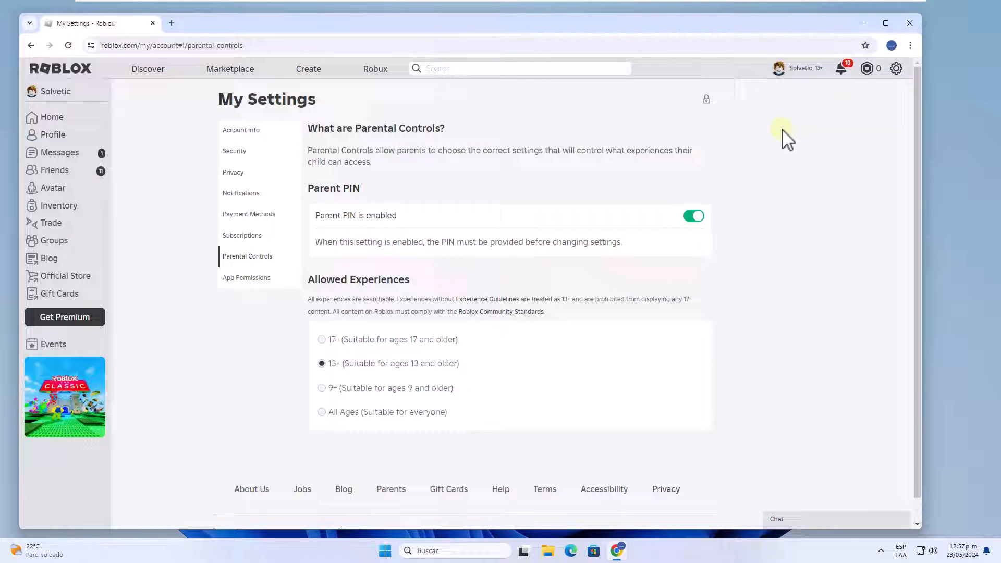
Step: Go to Help & Safety from the gear menu and enter the Roblox Help Center
left_click(895, 68)
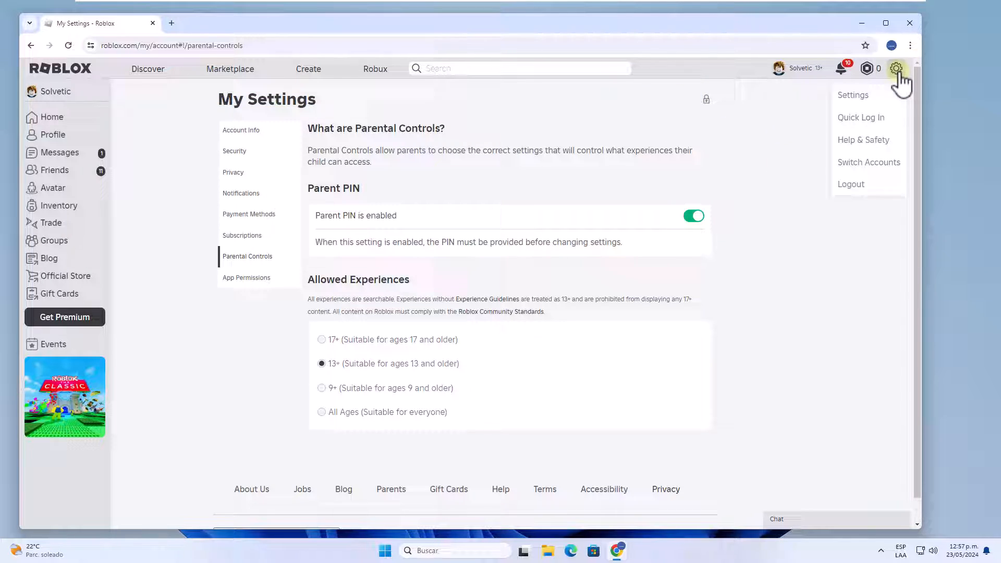
mouse_move(863, 139)
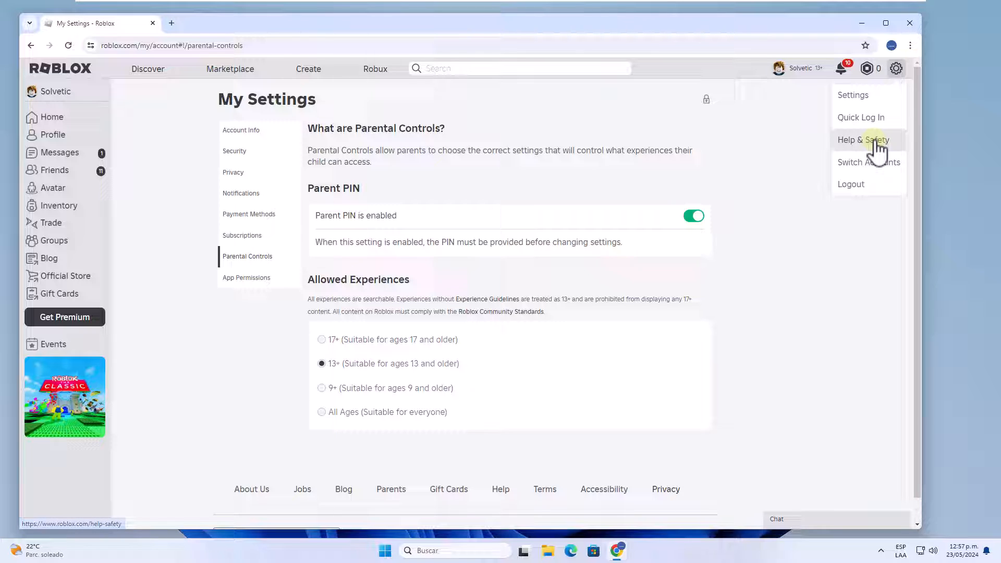
left_click(864, 140)
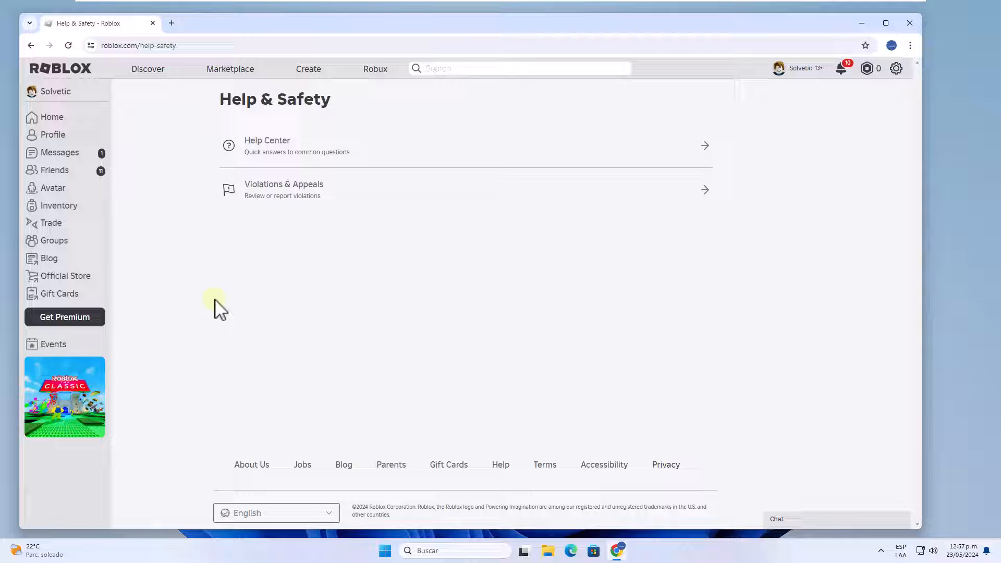
left_click(267, 145)
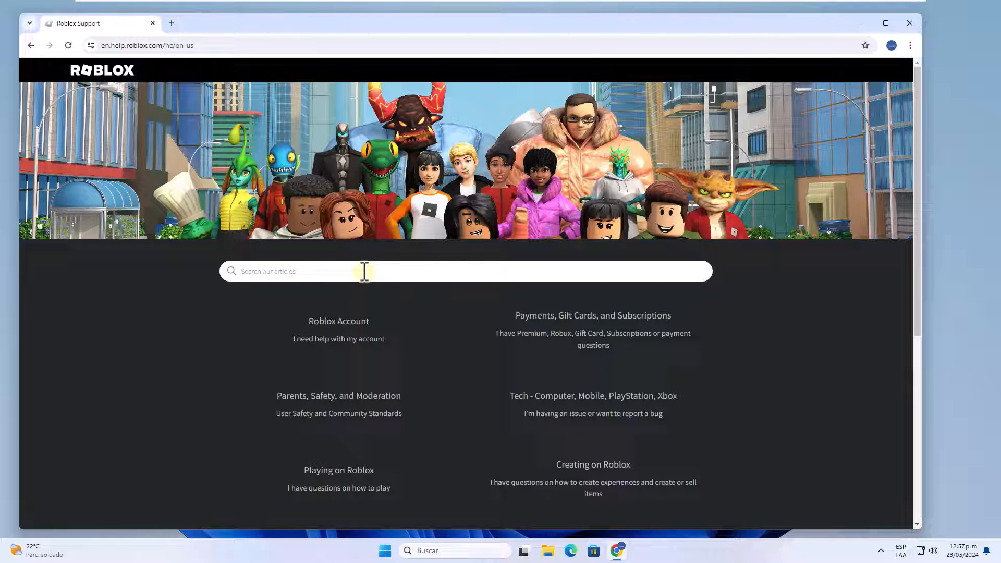
Step: Search 'forget', read the I Forgot the PIN article and follow its link to the contact form
type("forget")
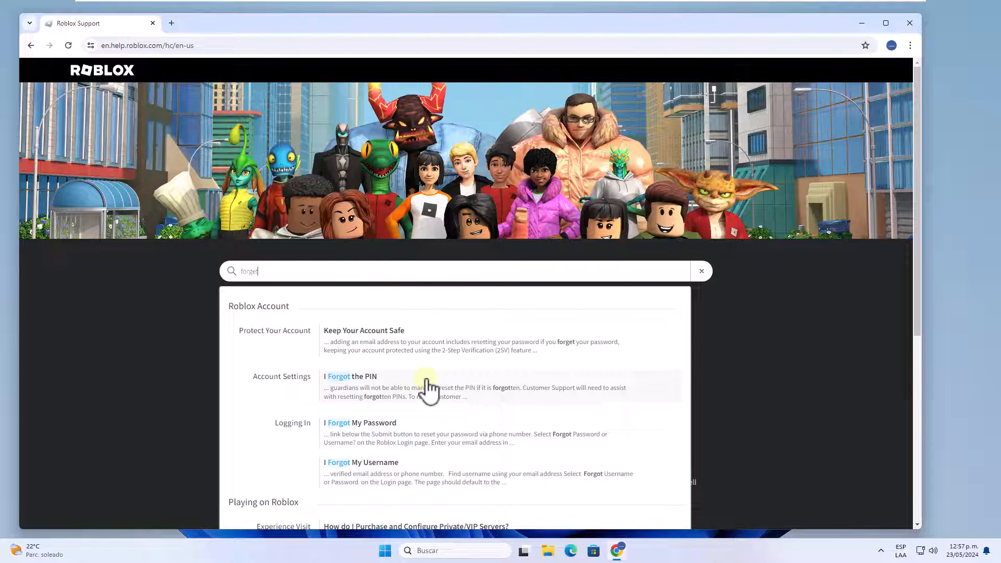
left_click(339, 376)
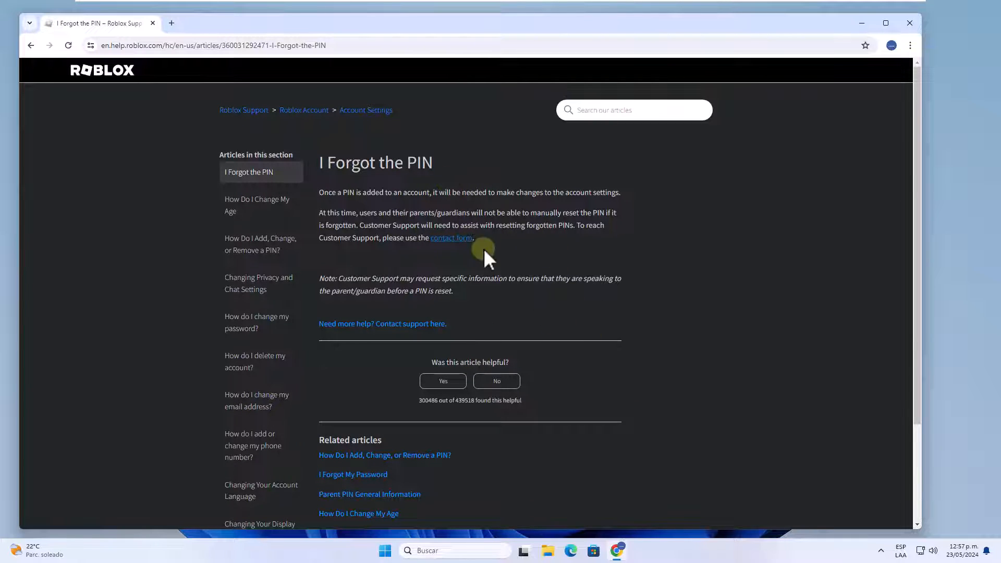
left_click(452, 238)
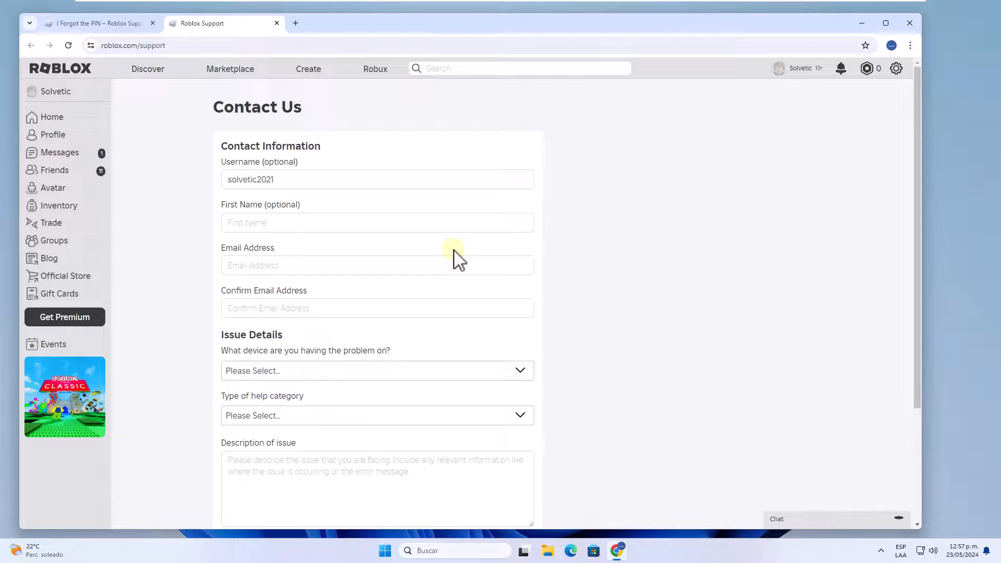
Step: Choose PC, Account Hacked or Can't Log in, and Account PIN in the issue dropdowns
scroll("down", 3)
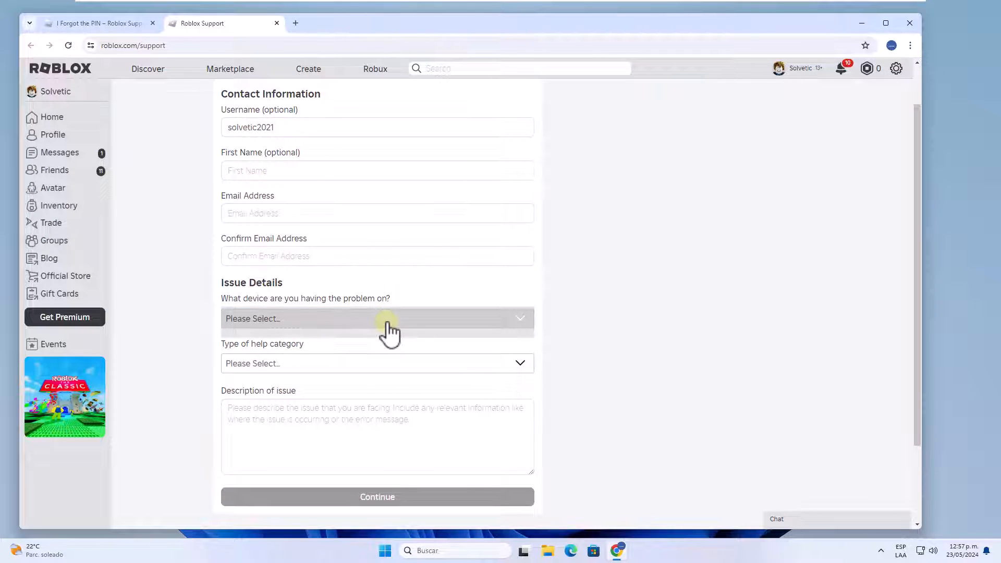
left_click(376, 319)
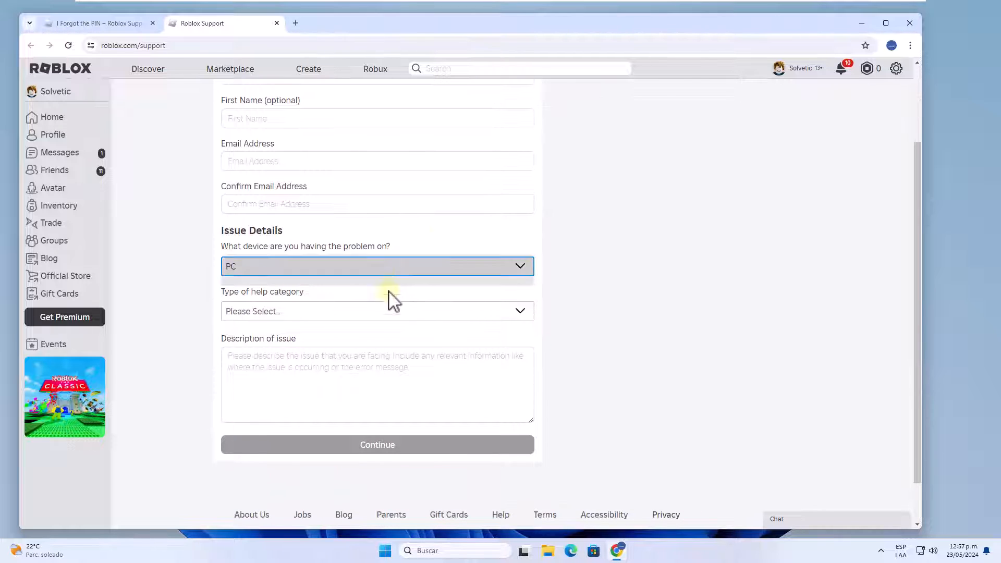
left_click(377, 310)
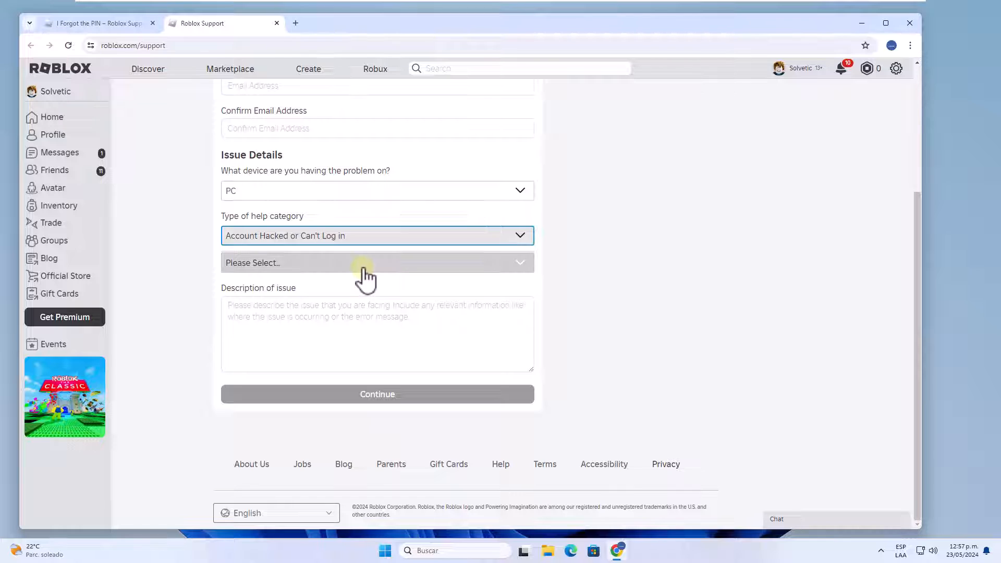
left_click(376, 262)
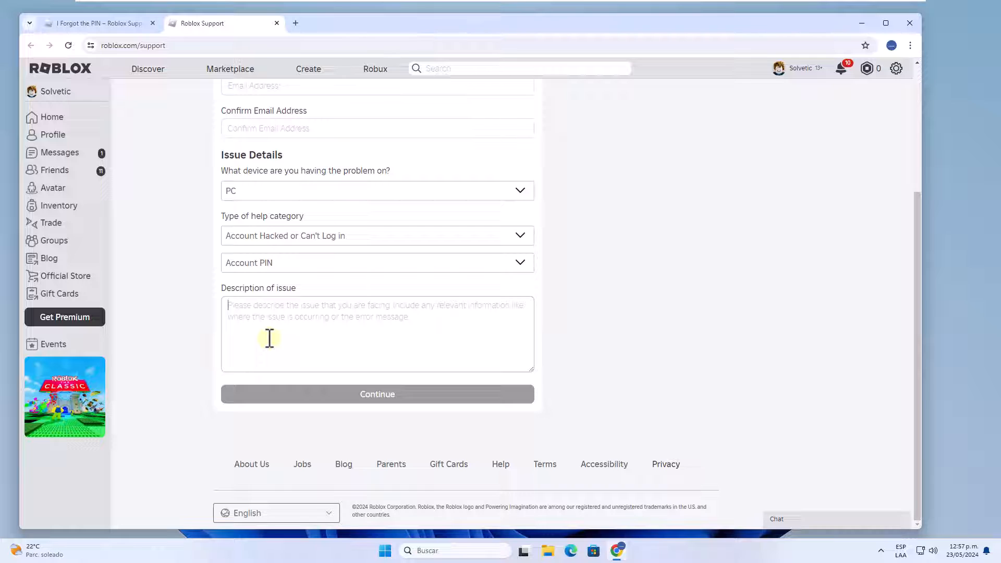
Step: Enter 'Forgot pin' as the issue description
type("Forgot pin")
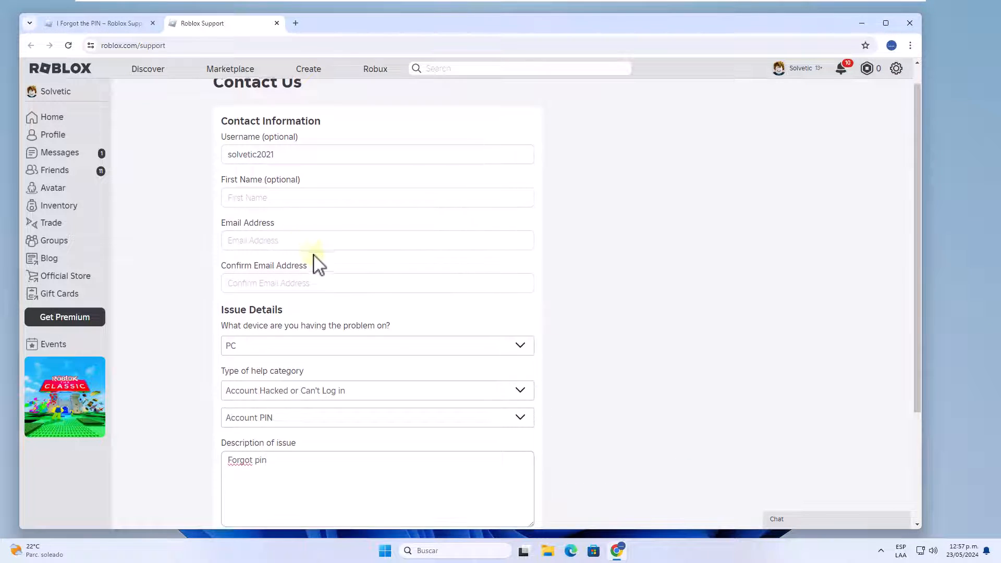
scroll("down", 3)
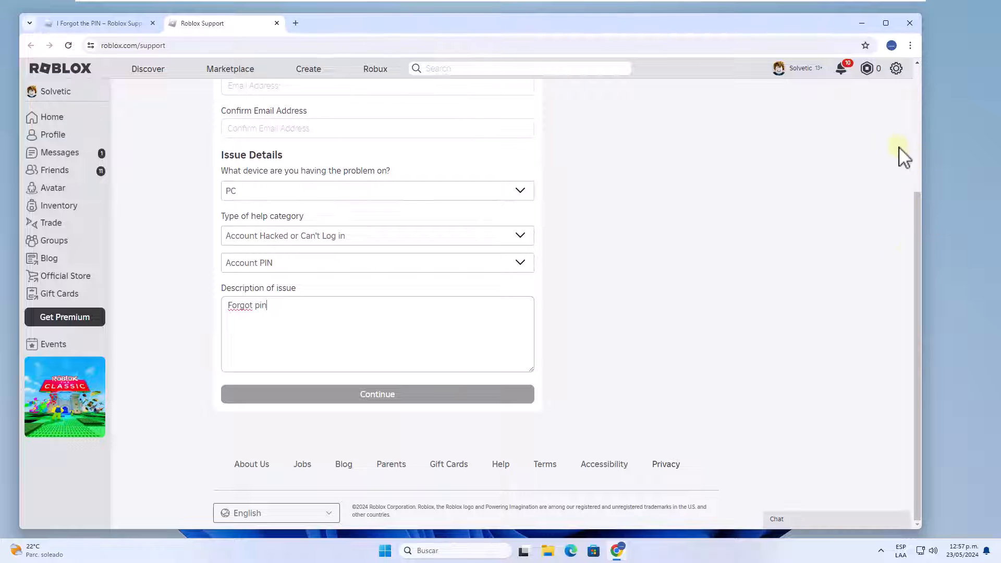
left_click(862, 23)
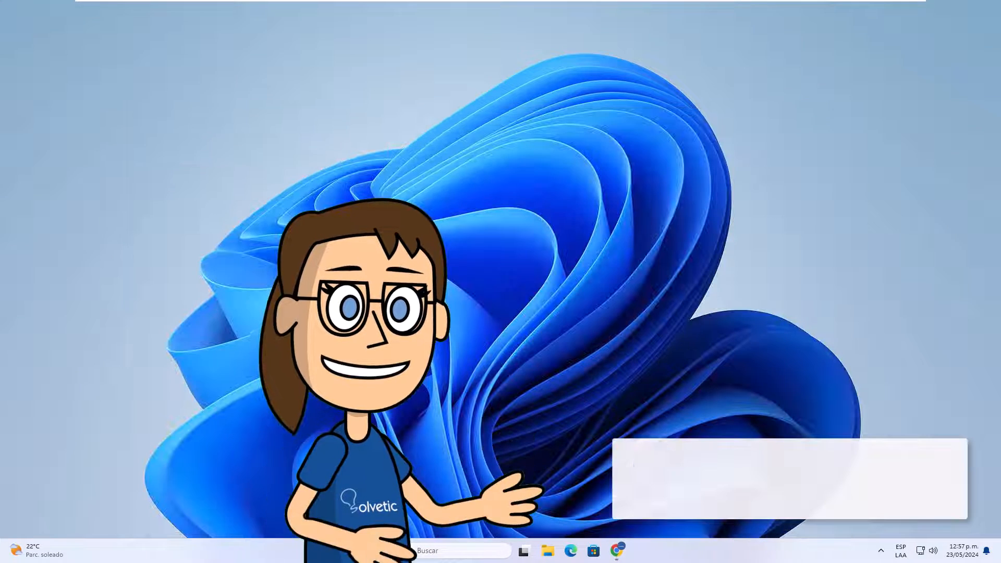